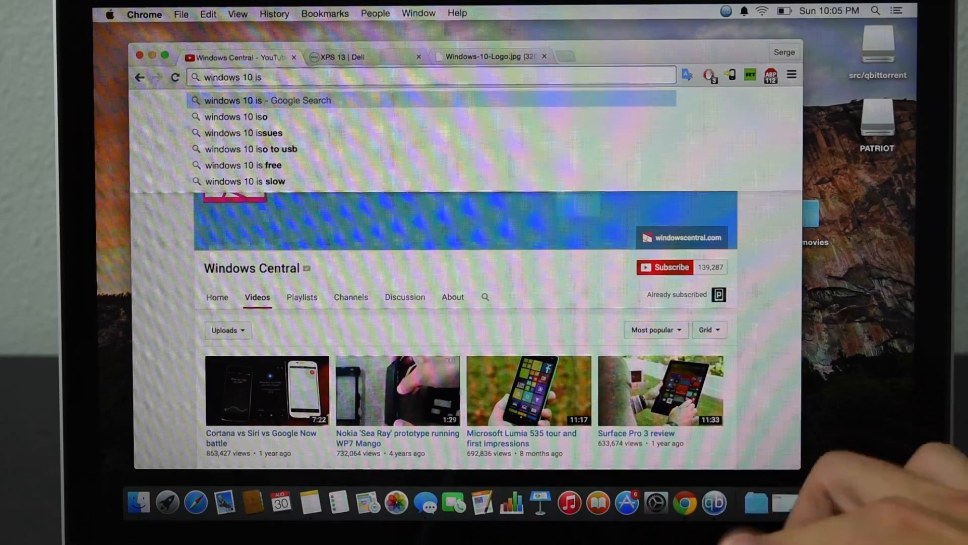
# - Search Google for 'windows 10 iso', reach Microsoft's ISO page and confirm the Windows 10 edition
pyautogui.click(235, 116)
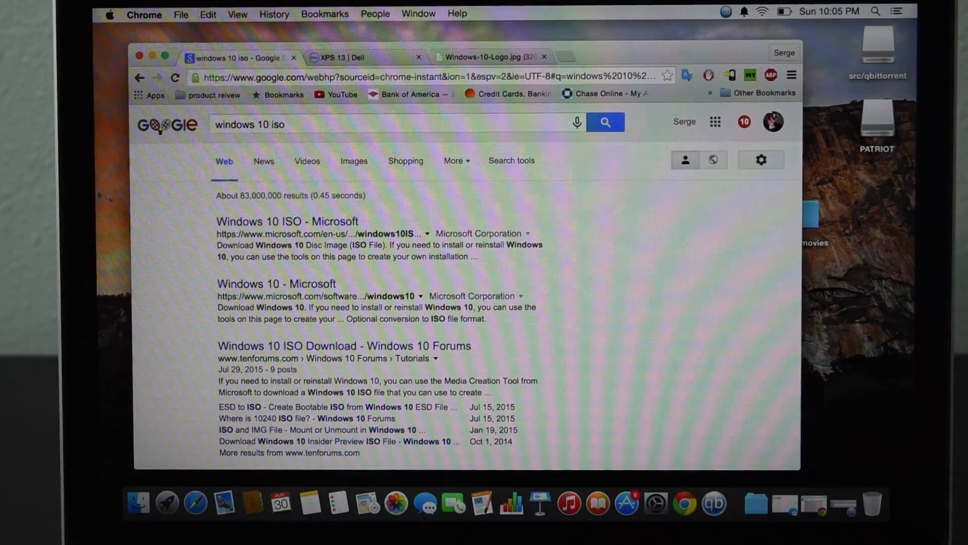
pyautogui.click(287, 221)
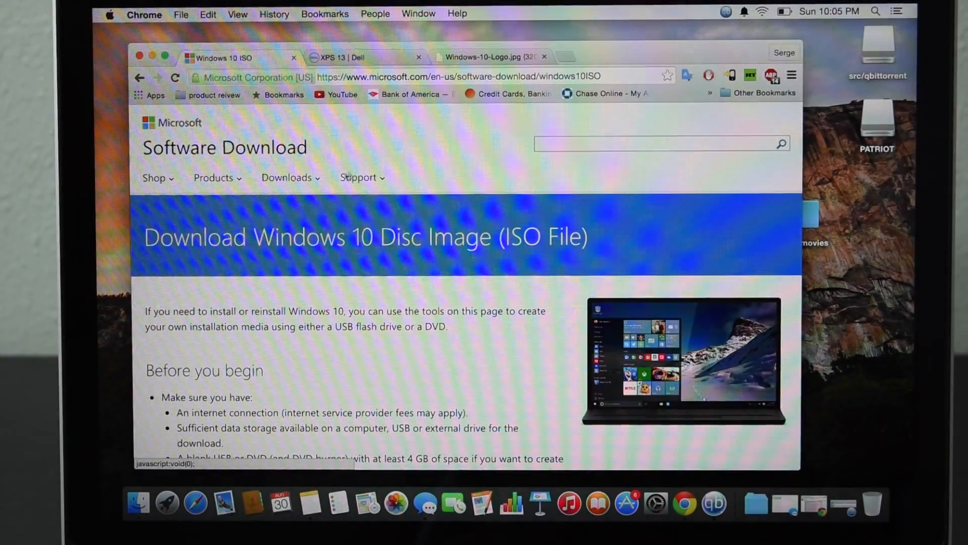
pyautogui.scroll(-3)
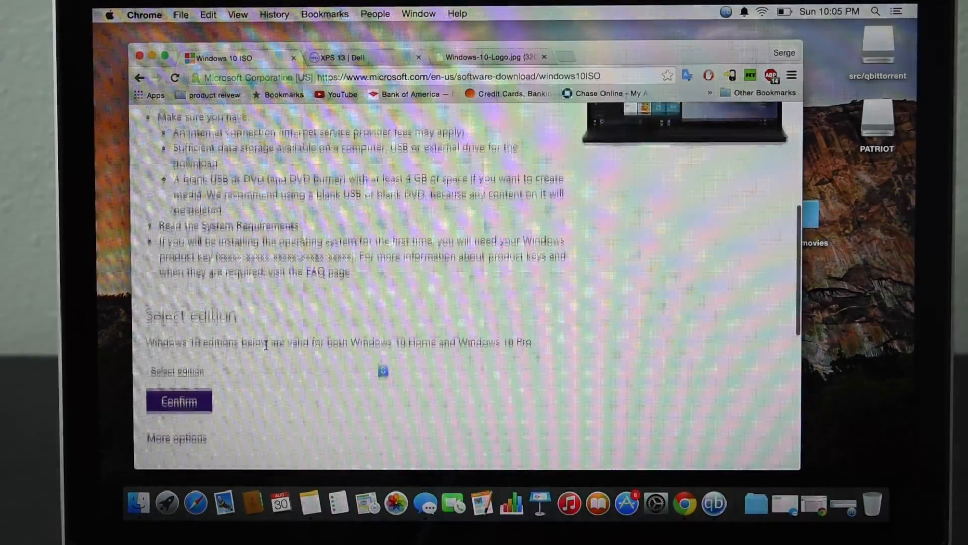
pyautogui.click(263, 371)
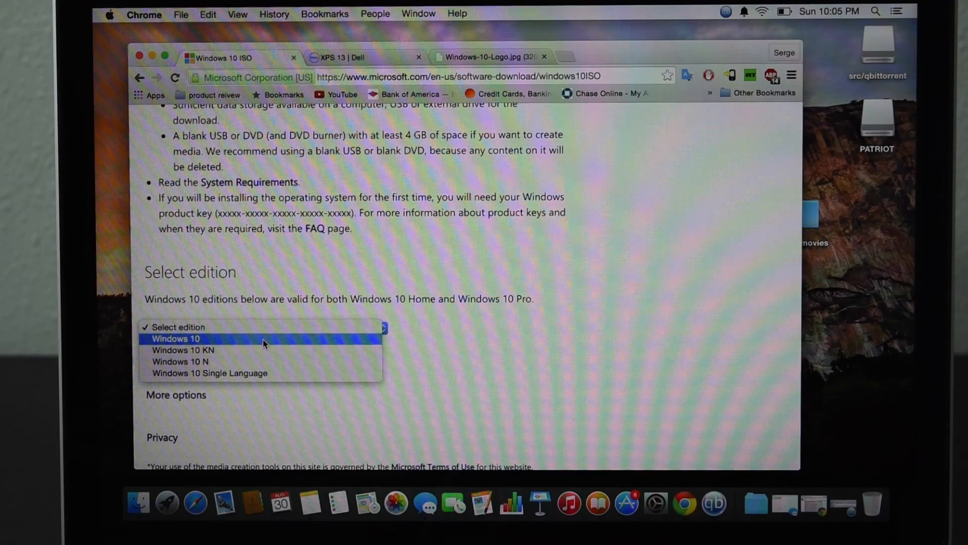
pyautogui.click(175, 339)
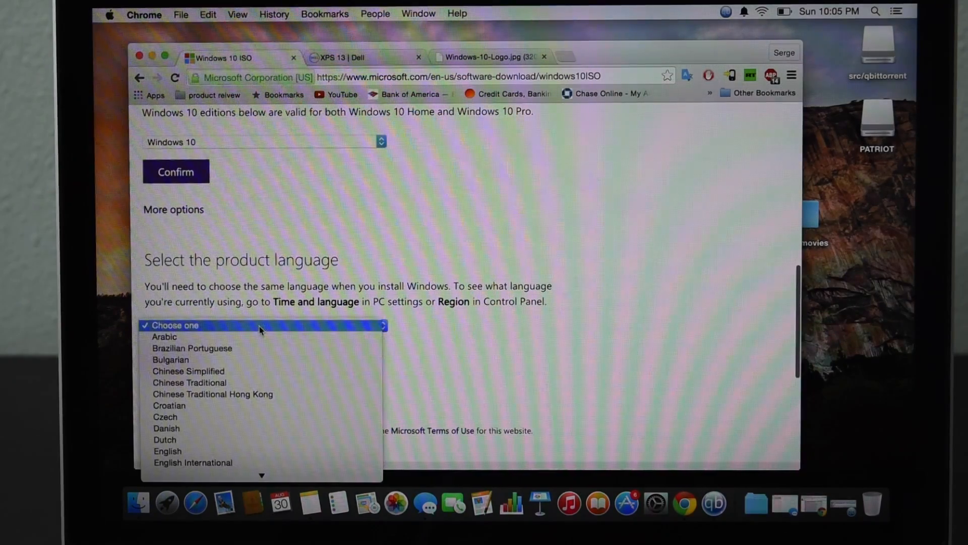
pyautogui.click(167, 451)
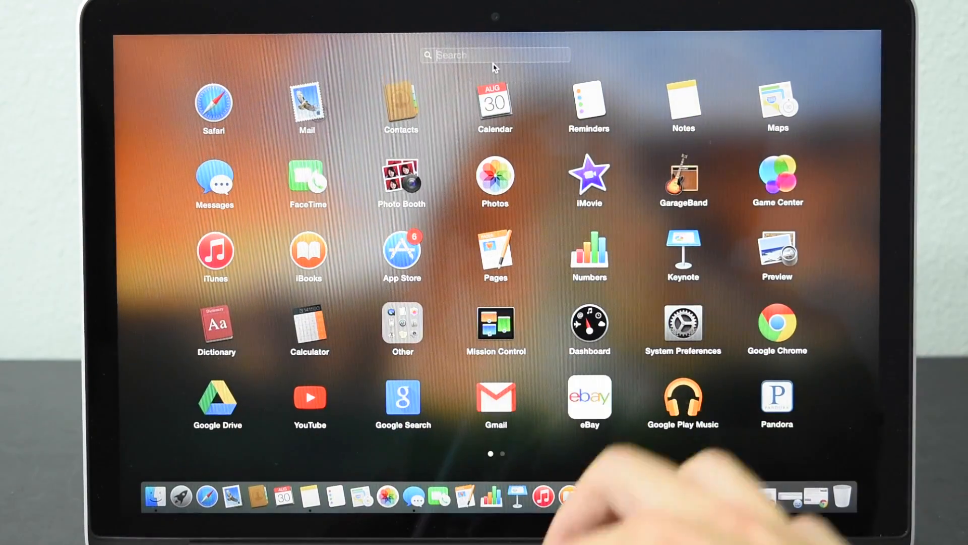
# - Launch Boot Camp Assistant by searching 'boot' in Launchpad
pyautogui.write('boot')
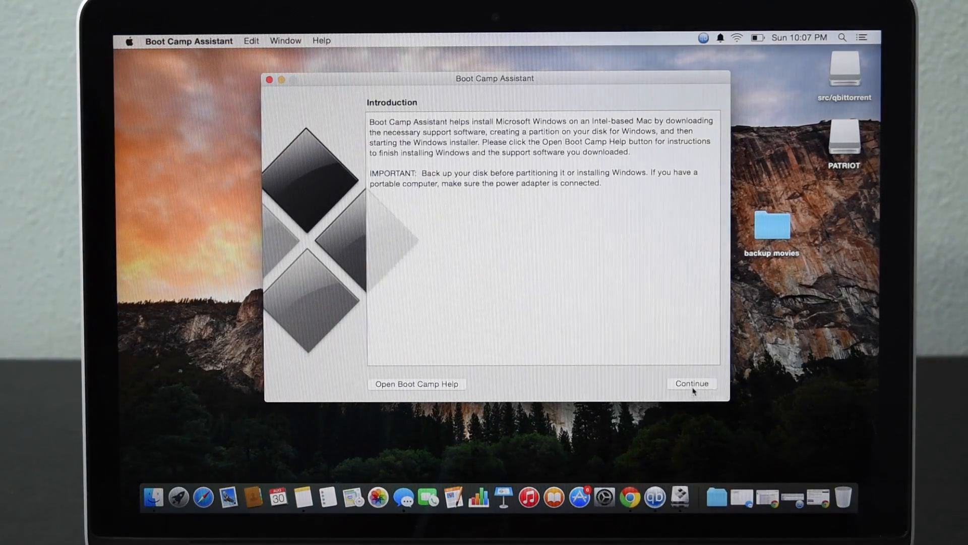
# - Tick creating a Windows install disk and downloading the Windows support software
pyautogui.click(691, 384)
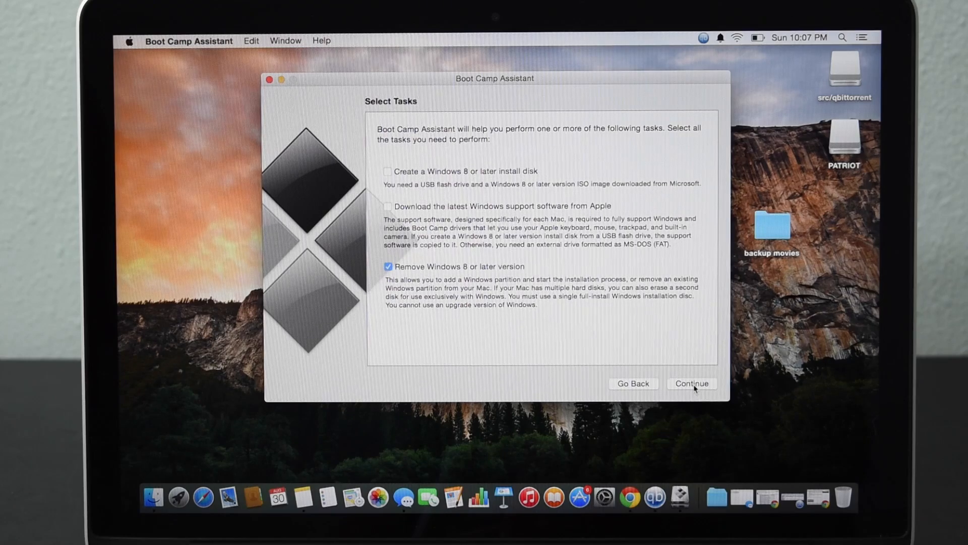
pyautogui.moveTo(419, 209)
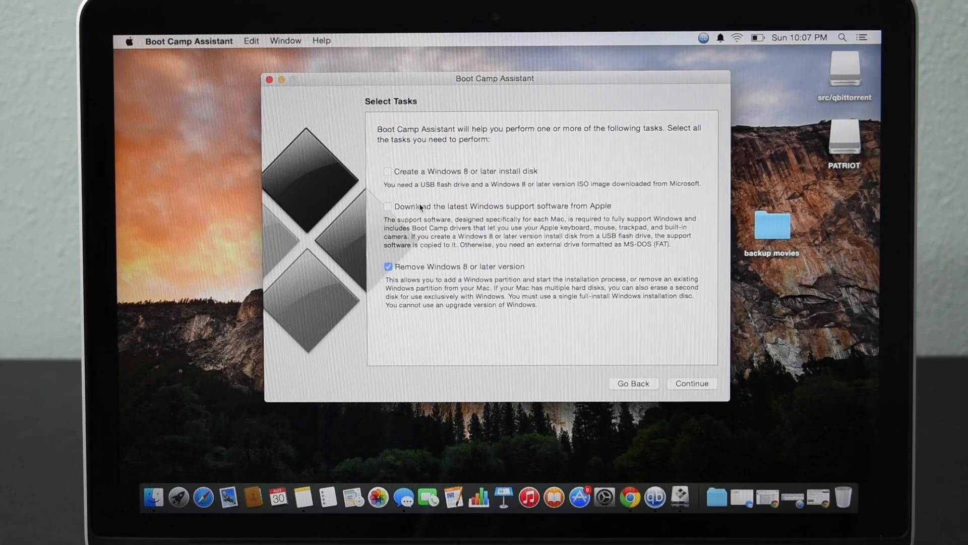
pyautogui.click(388, 205)
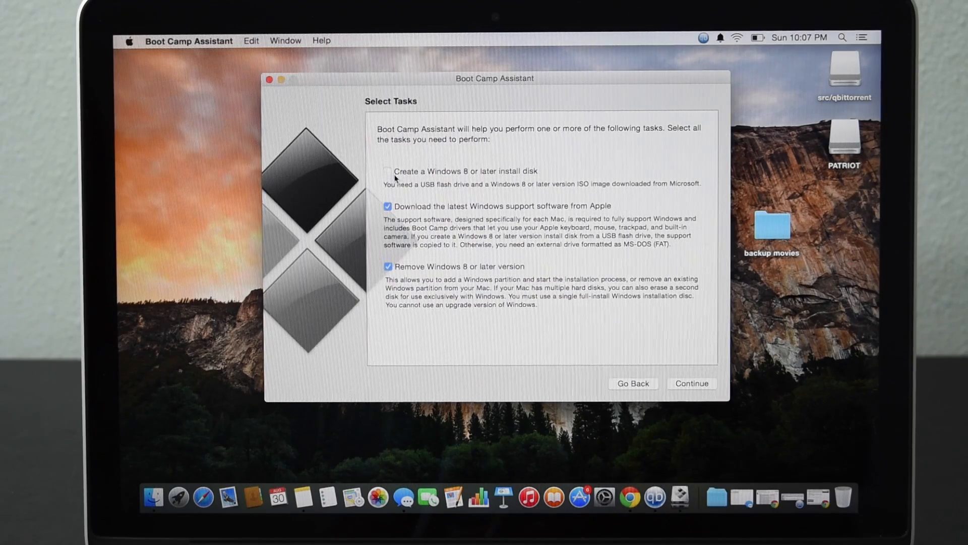
pyautogui.click(388, 172)
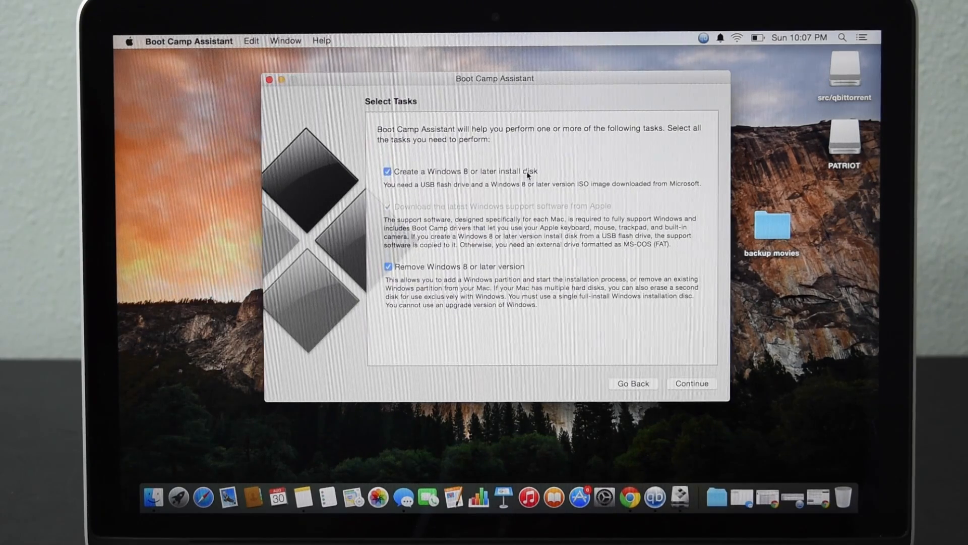
pyautogui.moveTo(710, 419)
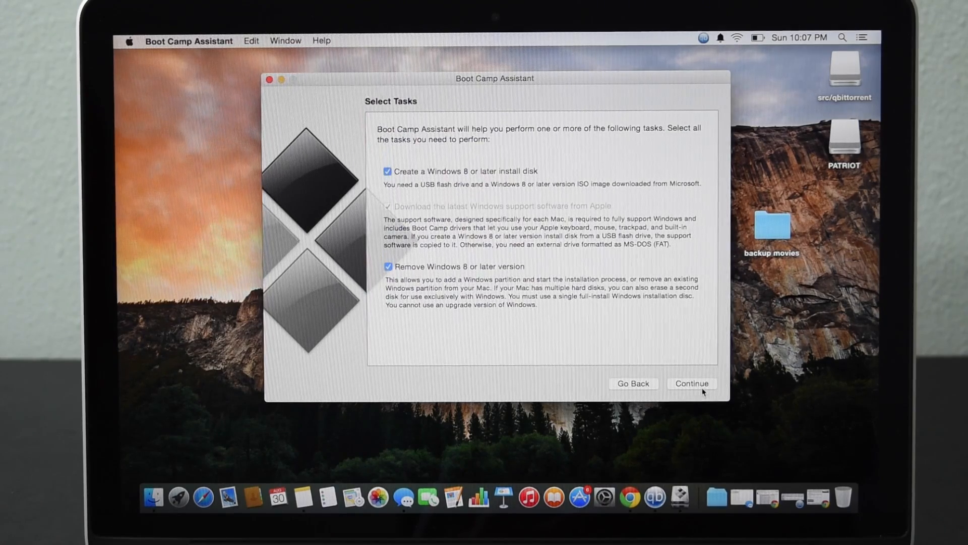
# - Proceed with the Windows 10 ISO and confirm erasing the PATRIOT USB drive
pyautogui.click(692, 383)
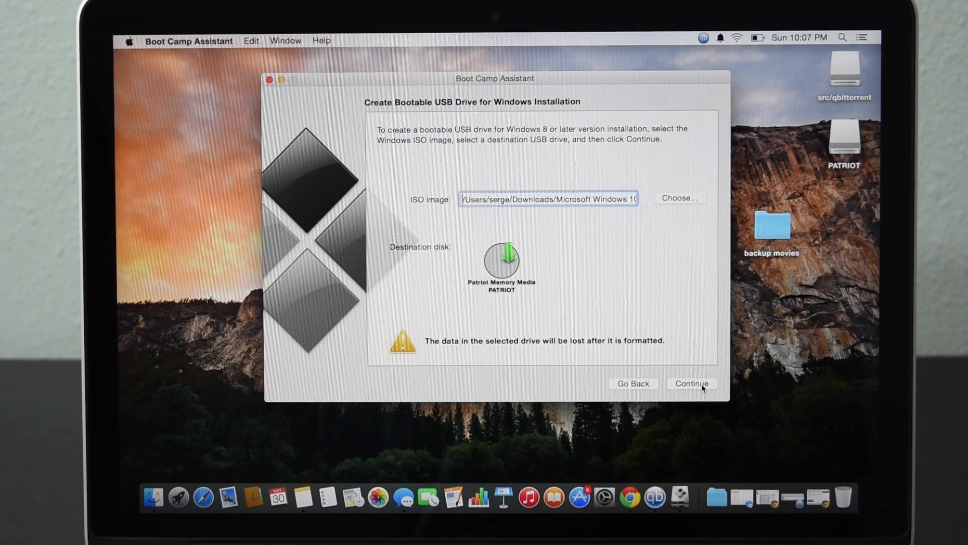
pyautogui.moveTo(661, 355)
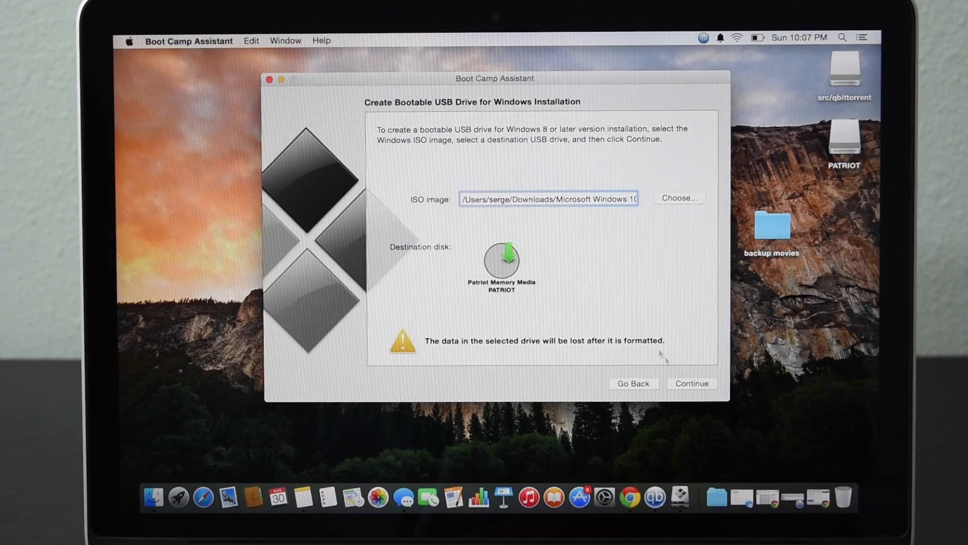
pyautogui.moveTo(594, 199)
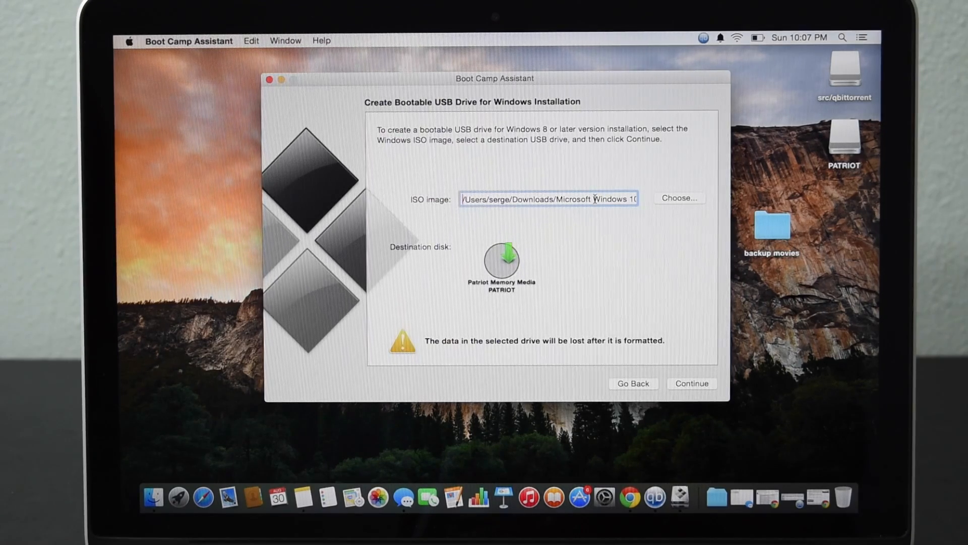
pyautogui.moveTo(630, 354)
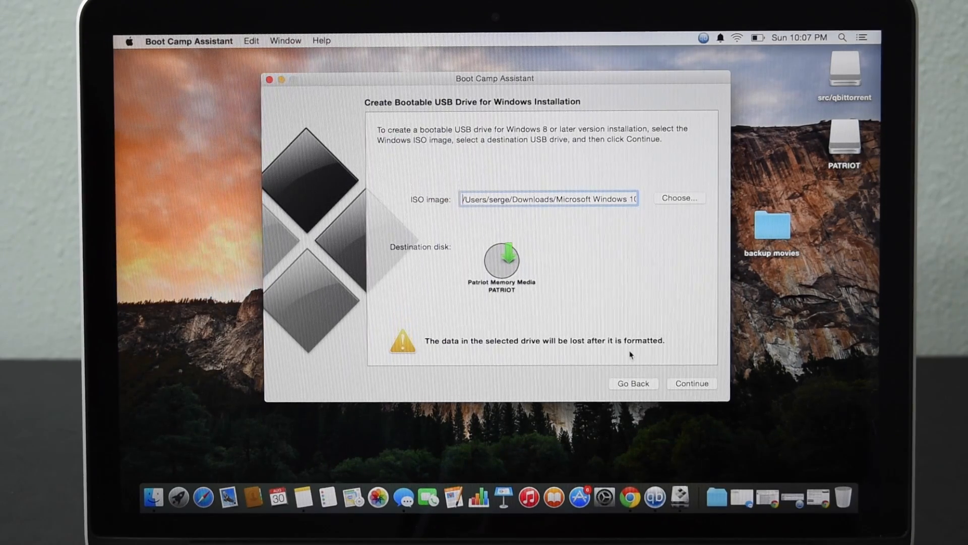
pyautogui.click(691, 383)
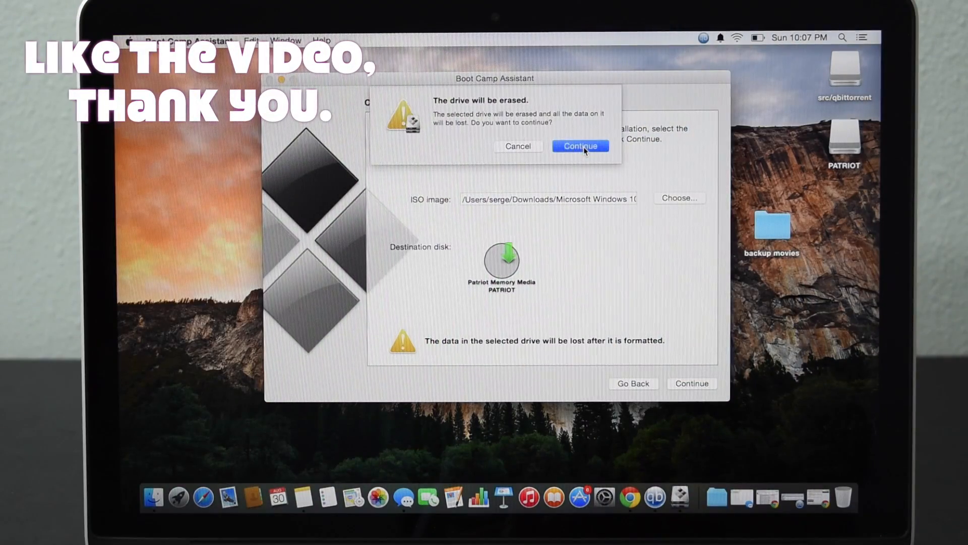
pyautogui.click(579, 145)
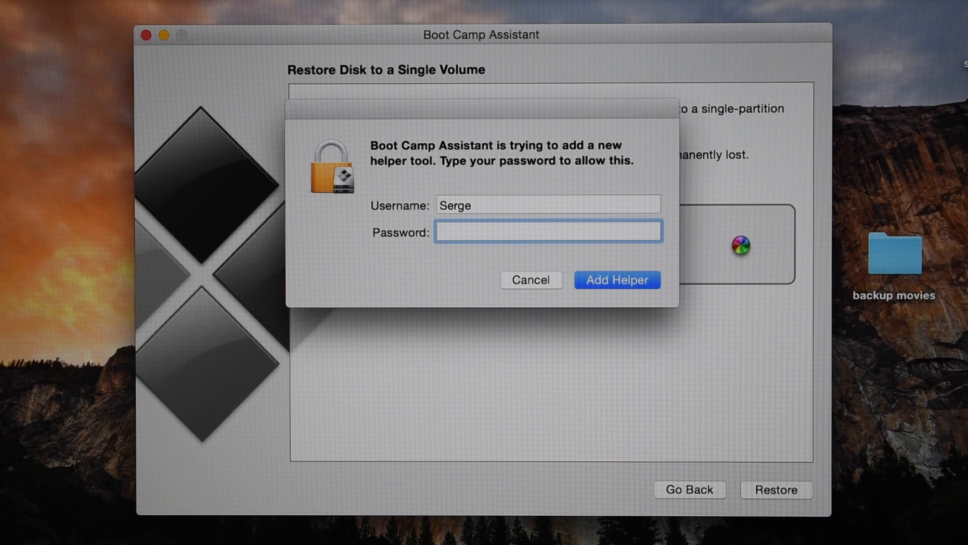
# - Authorize the helper tool so Macintosh HD gets a 50 GB Windows partition
pyautogui.click(616, 279)
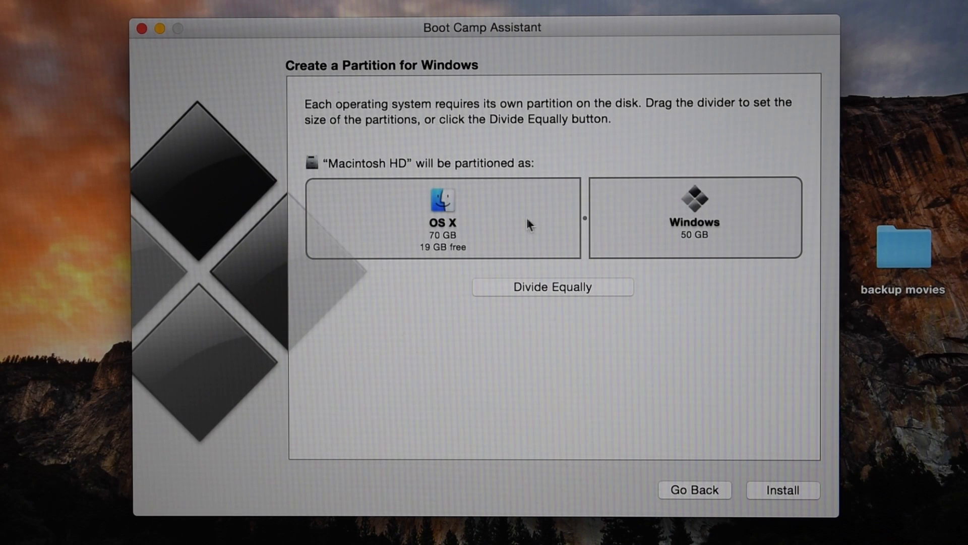
pyautogui.moveTo(645, 238)
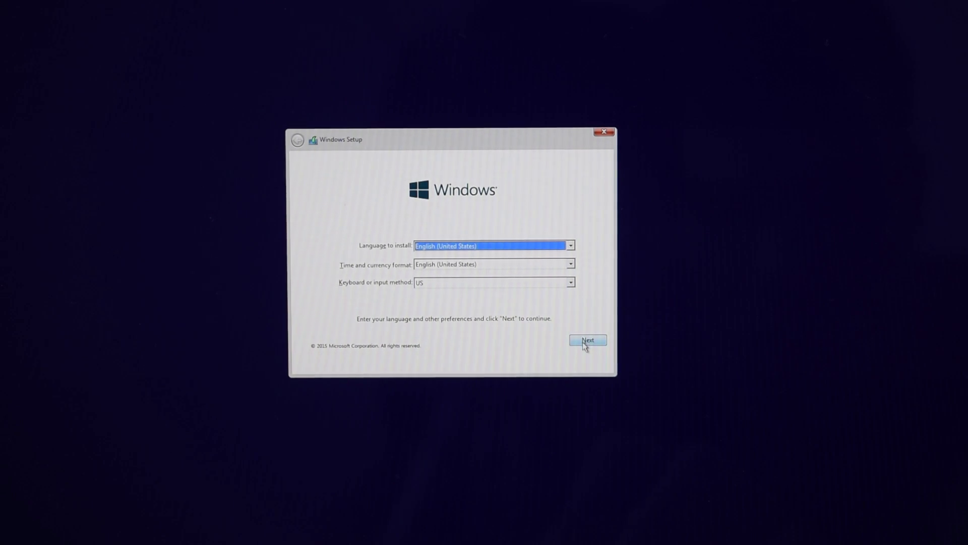
# - Start setup with English (United States), choose Windows 10 Enterprise x64 and accept the license terms
pyautogui.click(587, 340)
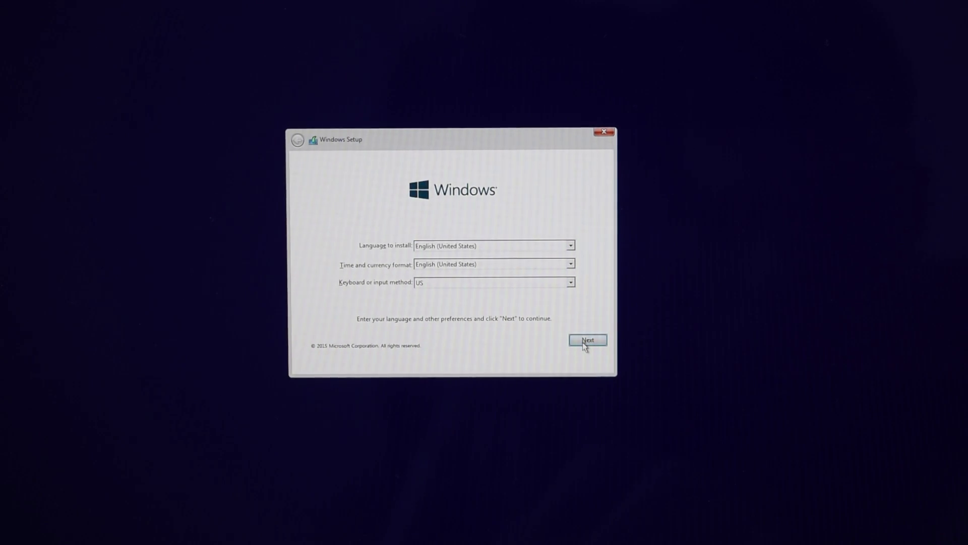
pyautogui.click(587, 340)
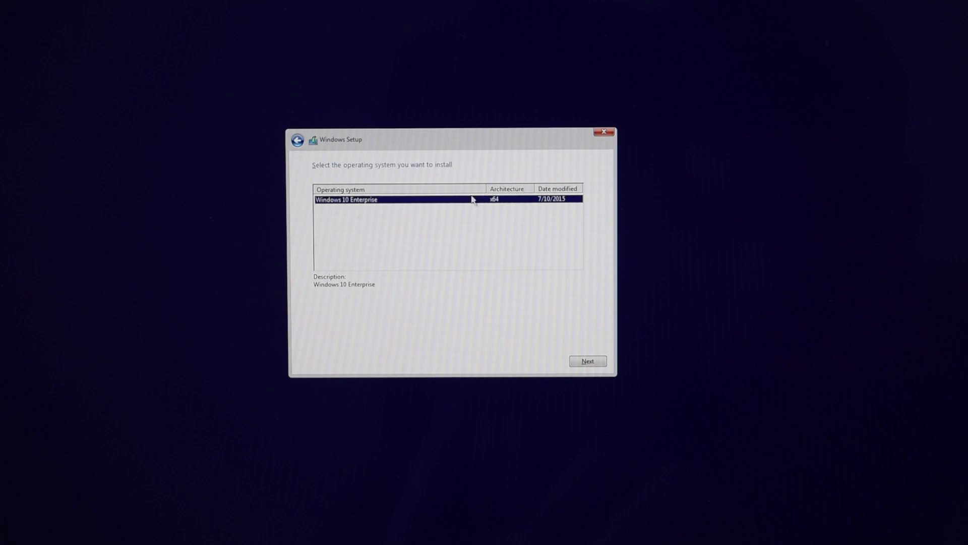
pyautogui.click(586, 361)
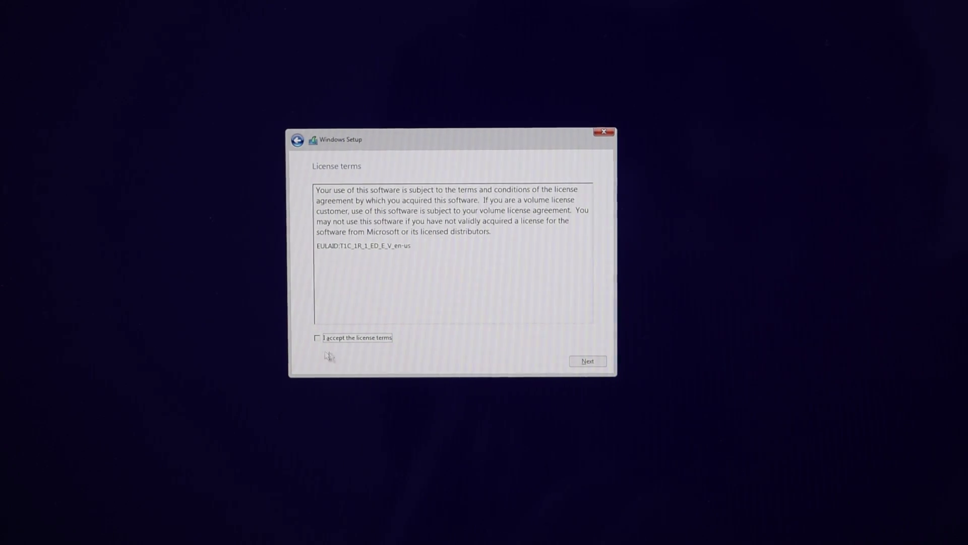
pyautogui.click(317, 337)
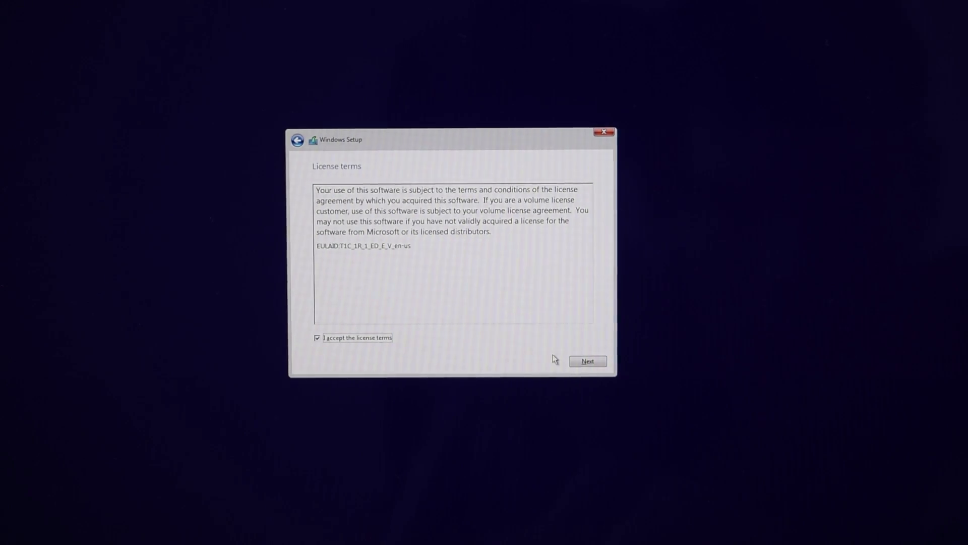
pyautogui.click(587, 362)
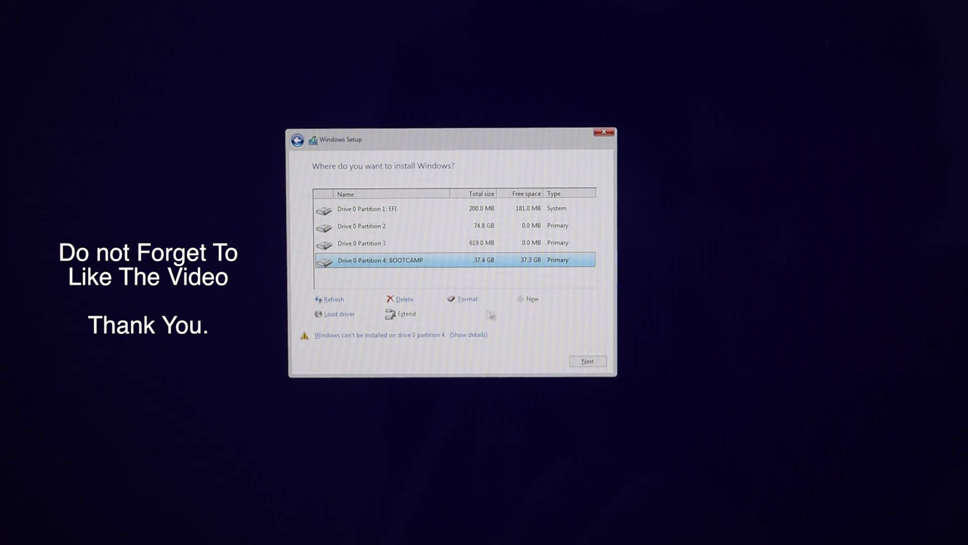
# - Format Drive 0 Partition 4: BOOTCAMP, install Windows onto it and restart immediately
pyautogui.click(466, 299)
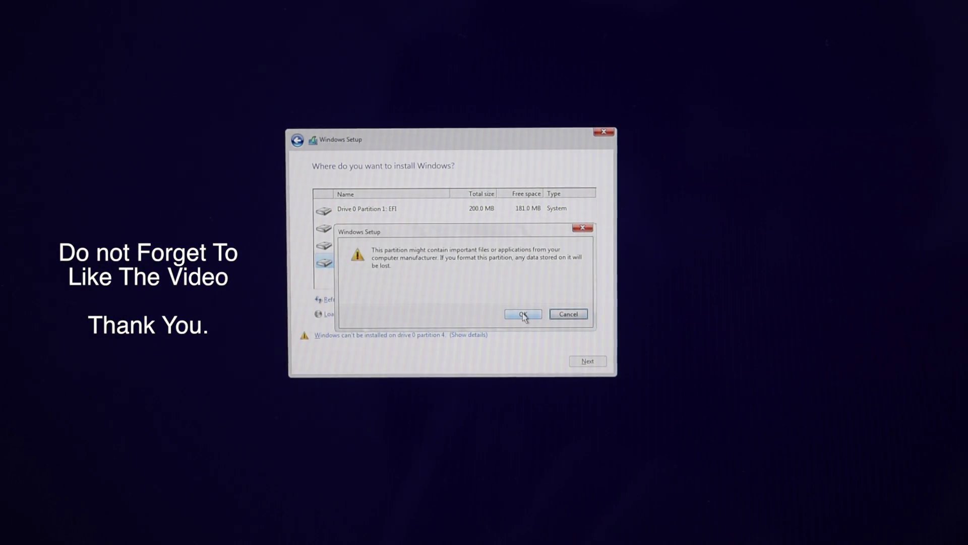
pyautogui.click(522, 314)
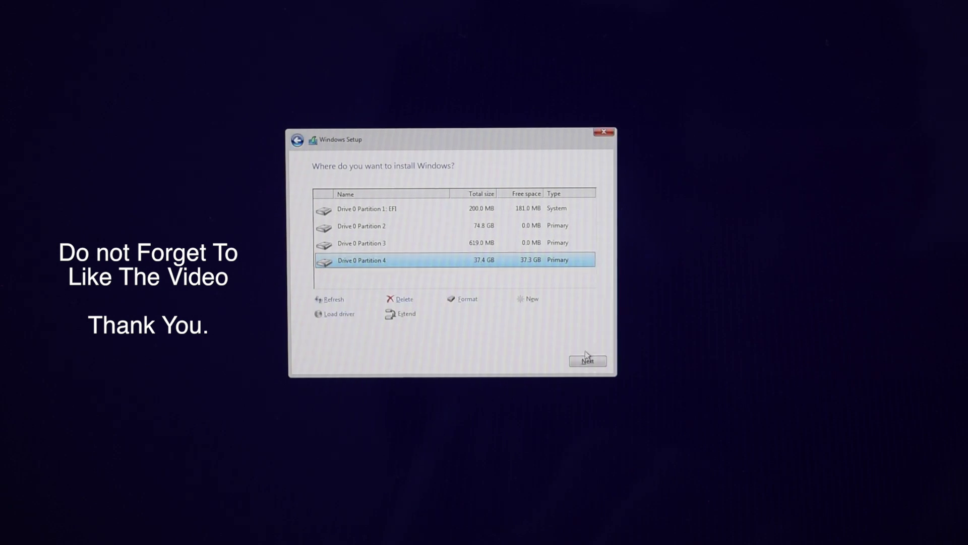
pyautogui.click(588, 361)
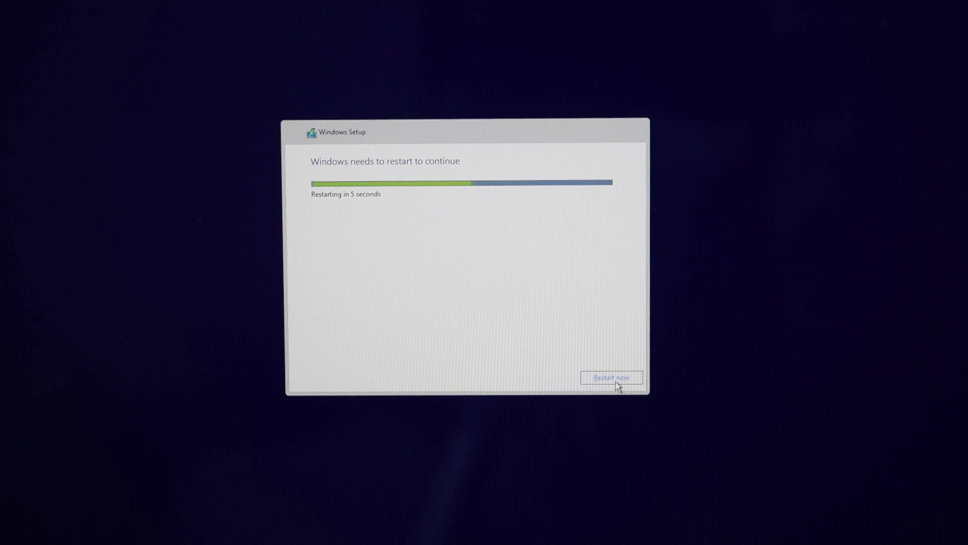
pyautogui.click(611, 377)
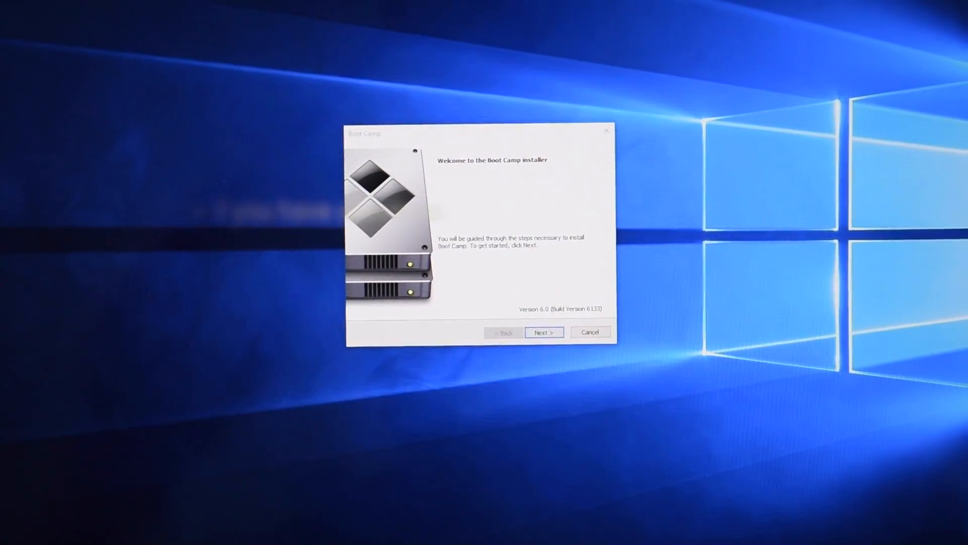
# - Accept the Apple license agreement and start installing the Boot Camp software
pyautogui.click(544, 332)
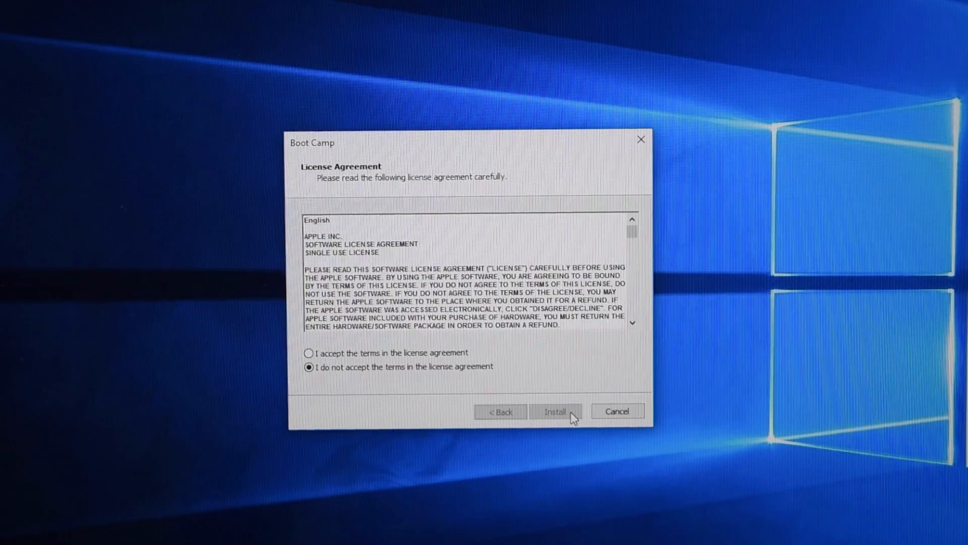
pyautogui.click(308, 353)
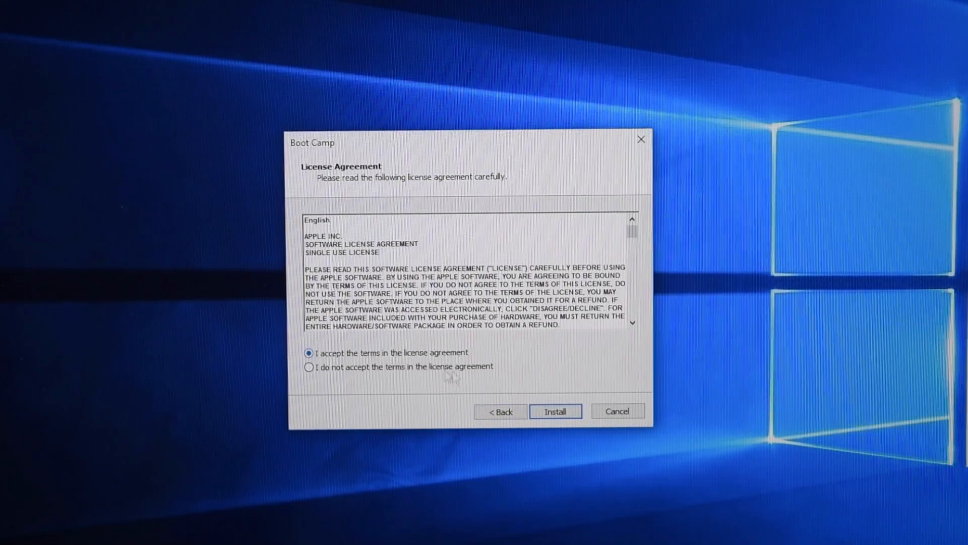
pyautogui.click(555, 411)
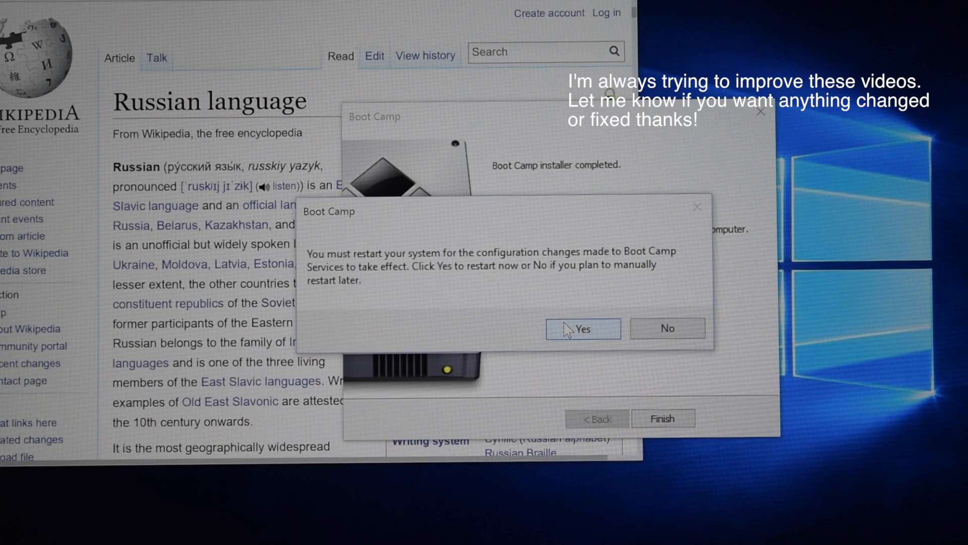
# - Confirm the restart so the Boot Camp Services changes take effect
pyautogui.click(582, 328)
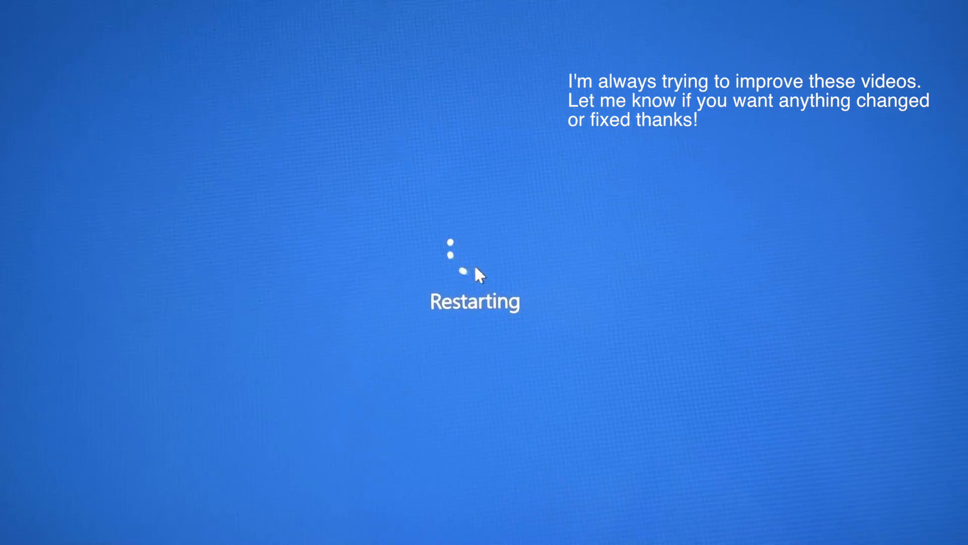